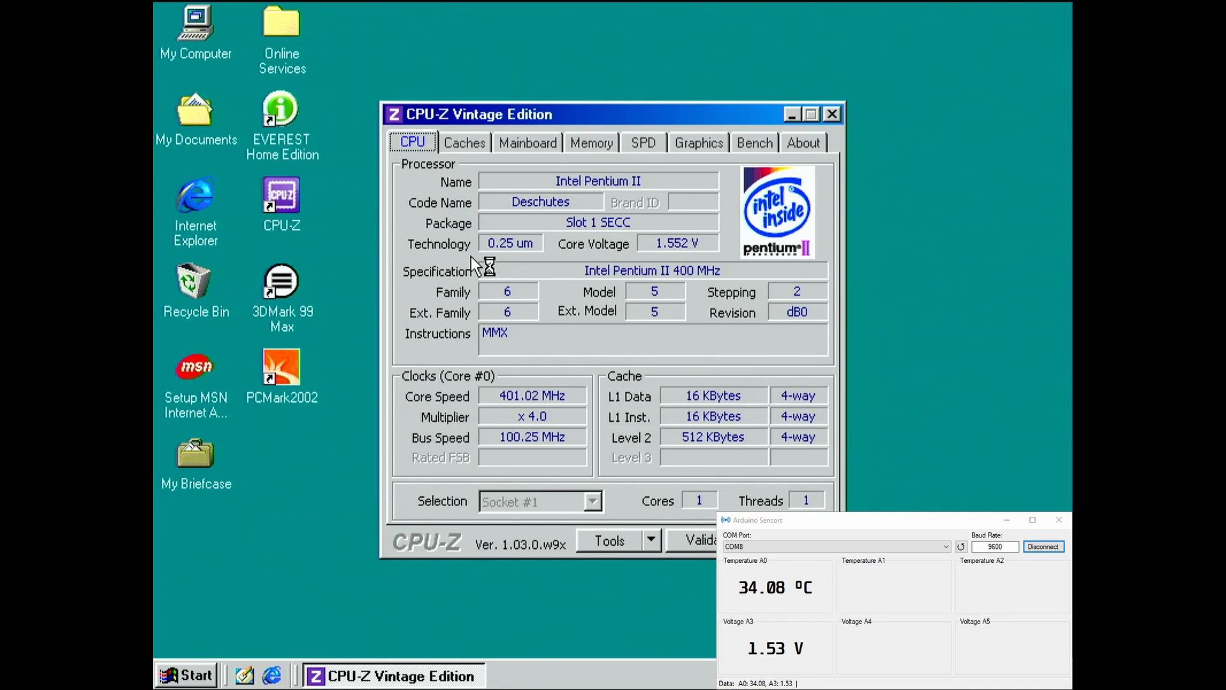
# Check the 1.552 V core voltage and open CPU-Z's benchmark page.
pyautogui.click(753, 143)
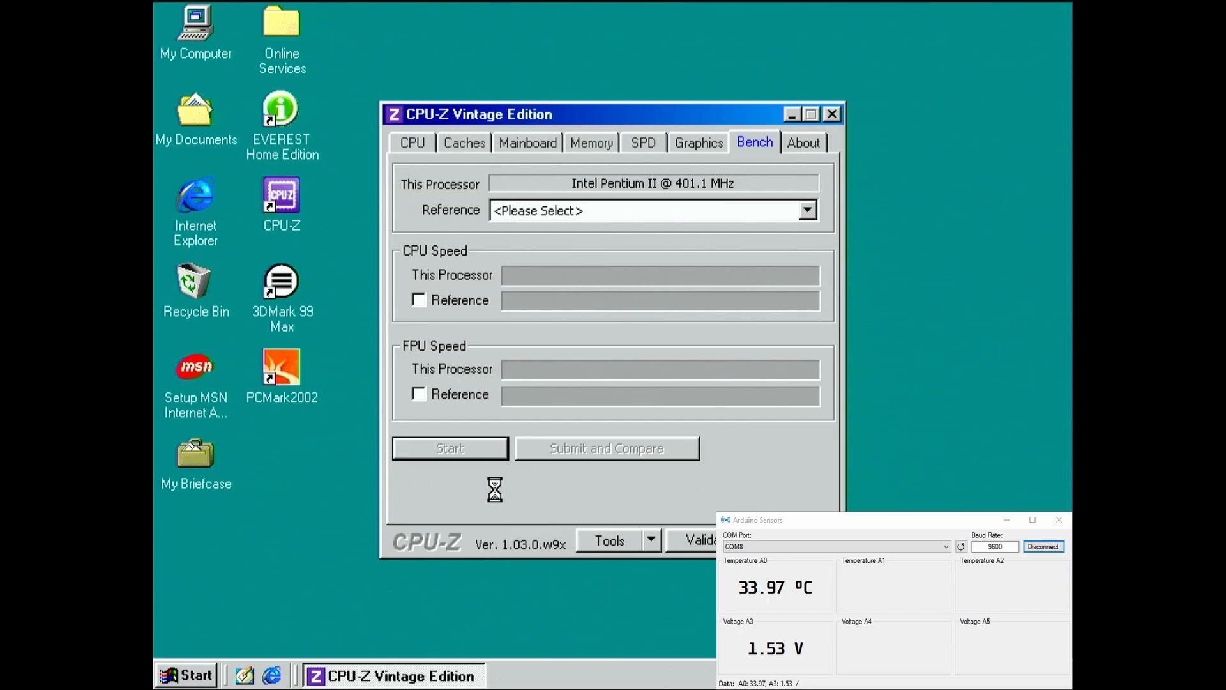
pyautogui.click(449, 447)
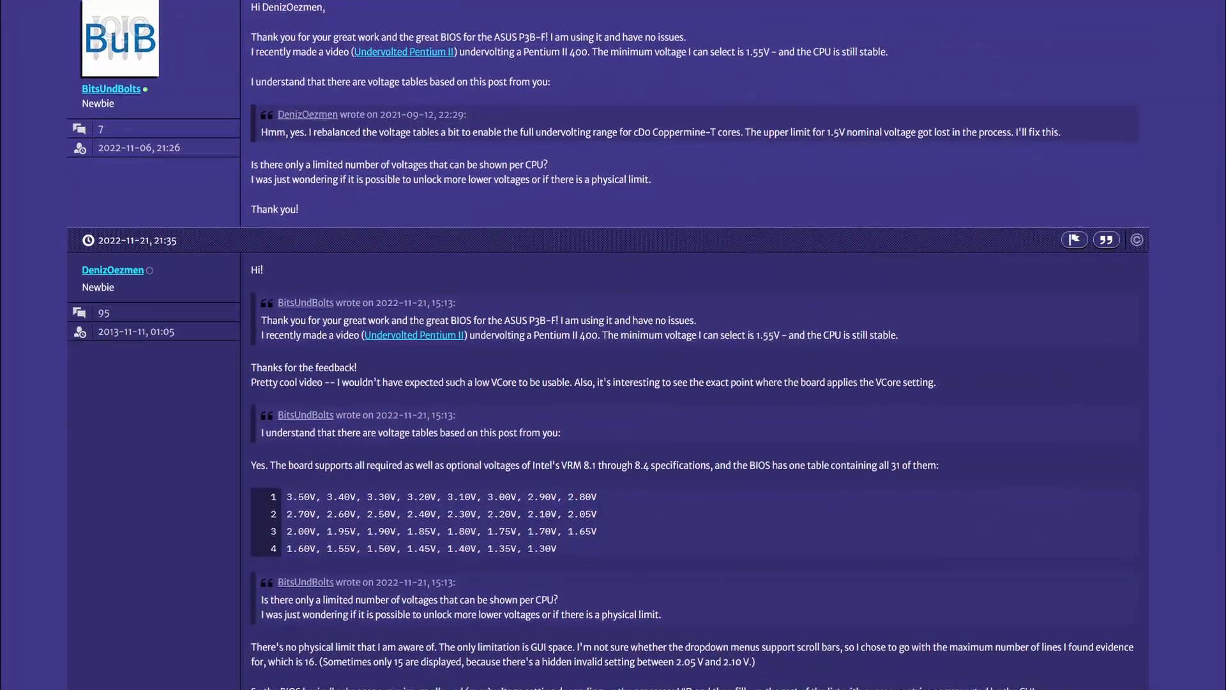
# Scroll the forum thread down to the p3bf_more_vcore.jpg BIOS screenshot reply.
pyautogui.scroll(-3)
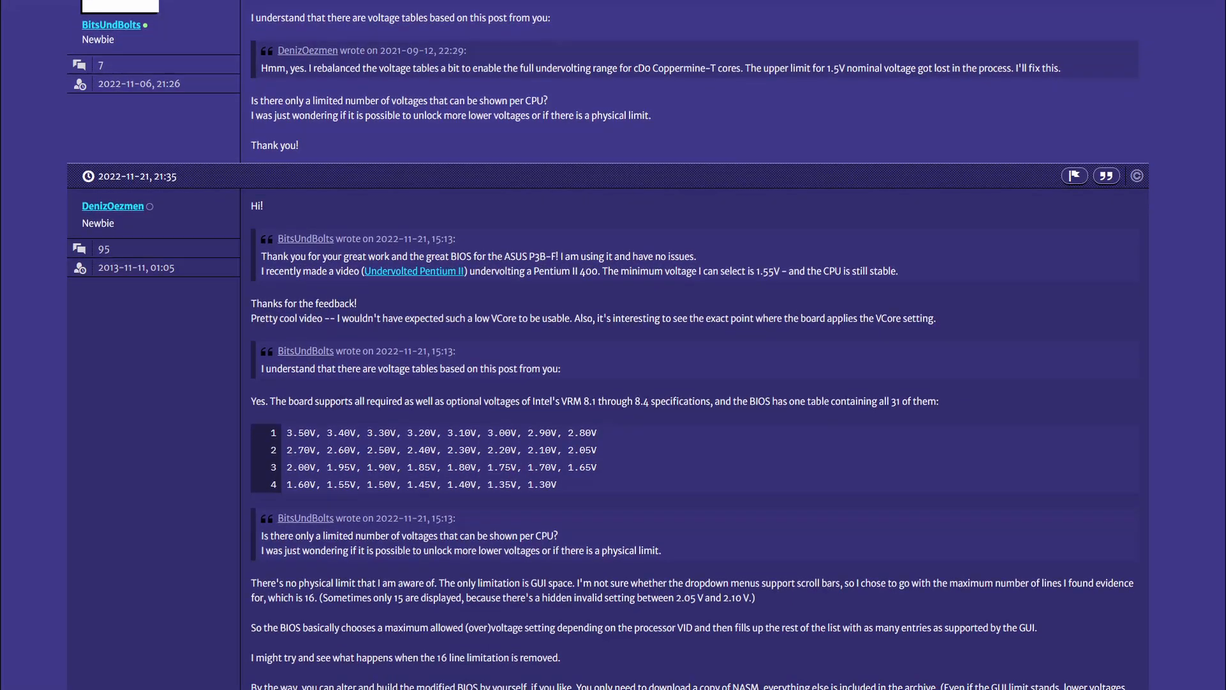
pyautogui.scroll(-3)
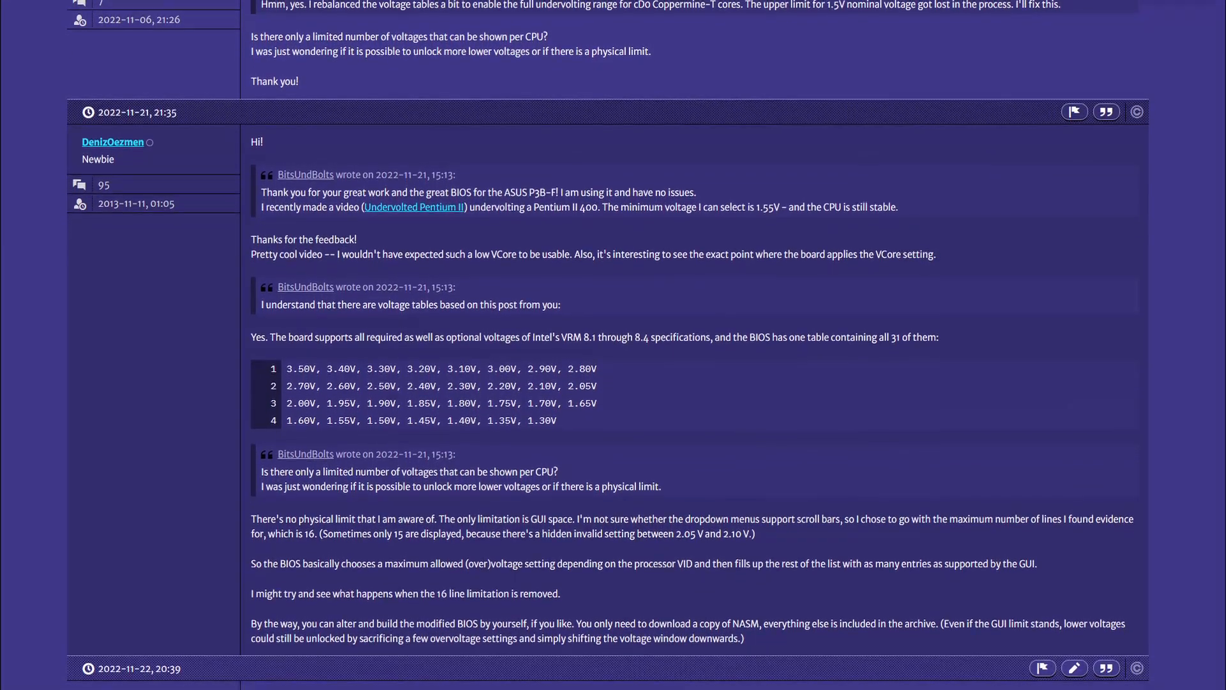
pyautogui.scroll(-3)
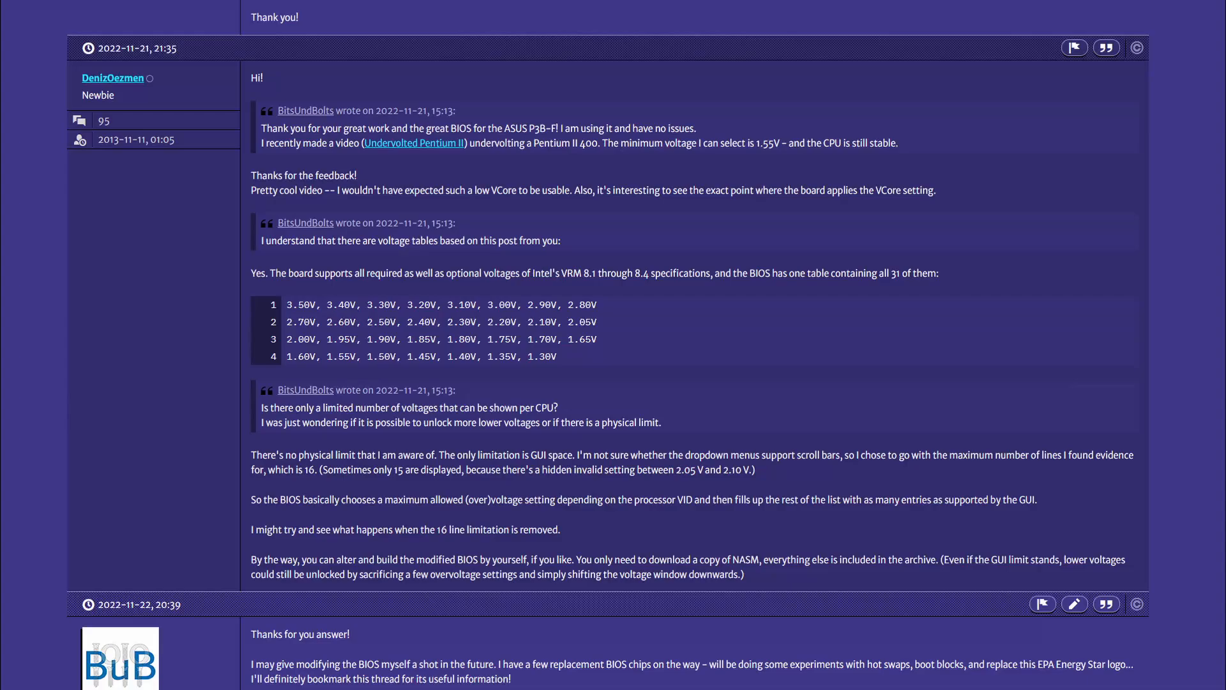
pyautogui.scroll(-3)
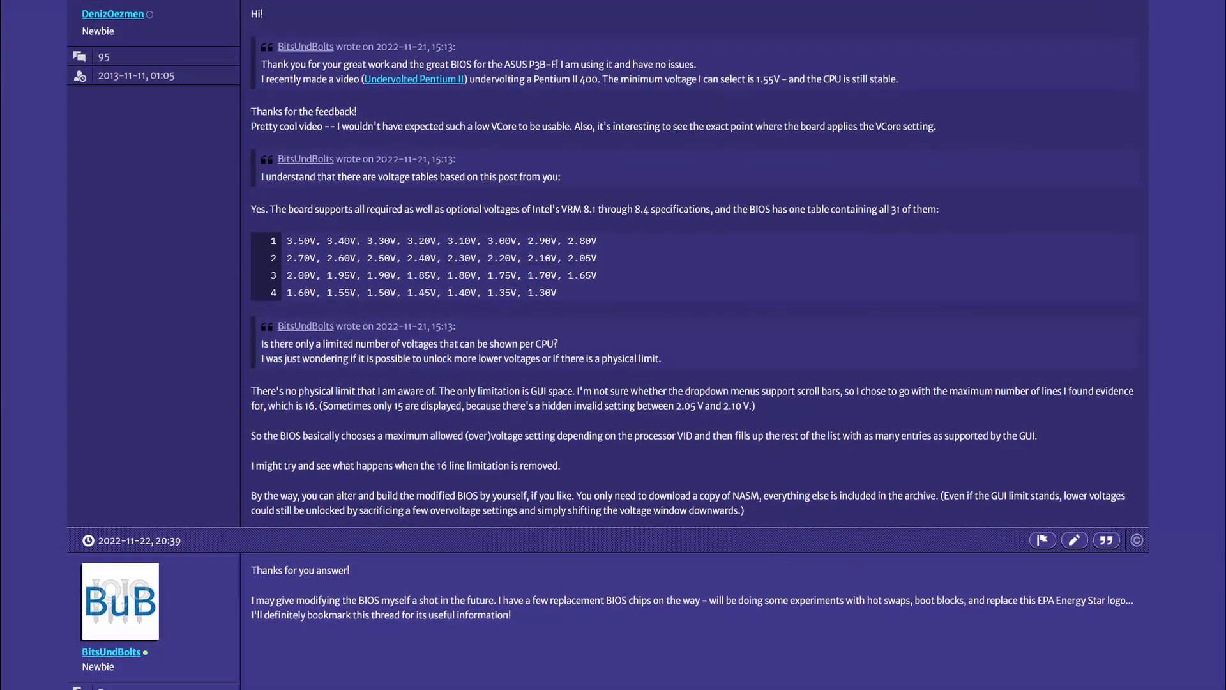
pyautogui.scroll(-3)
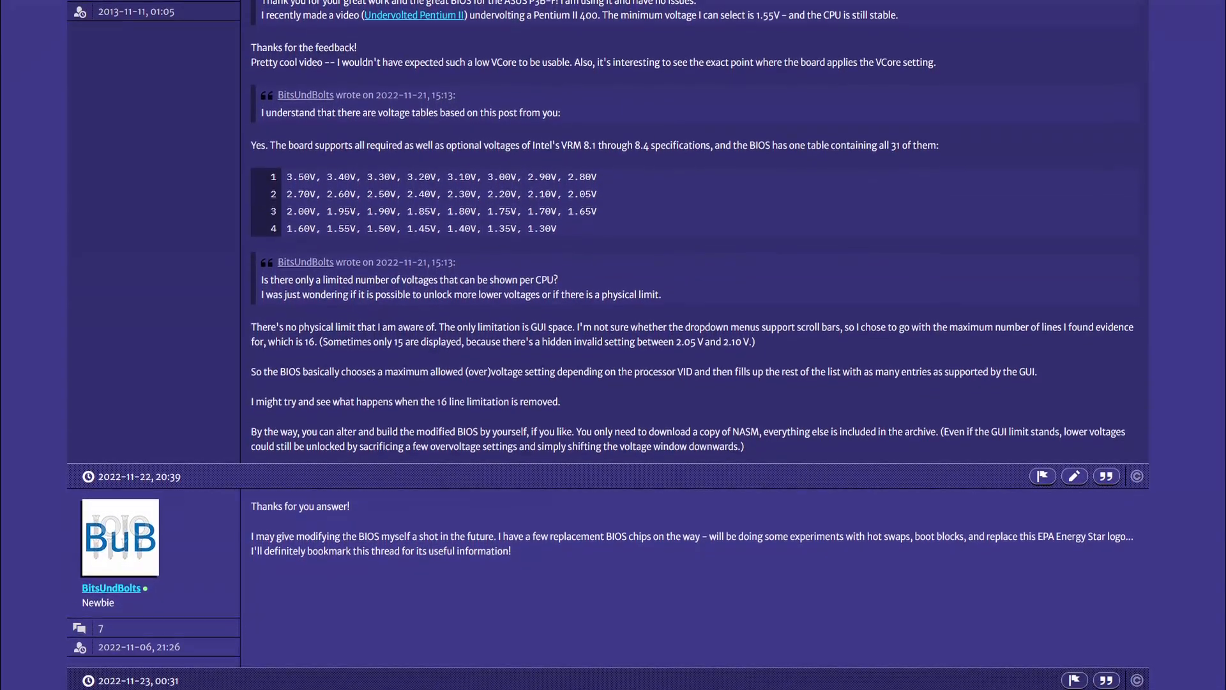
pyautogui.scroll(-3)
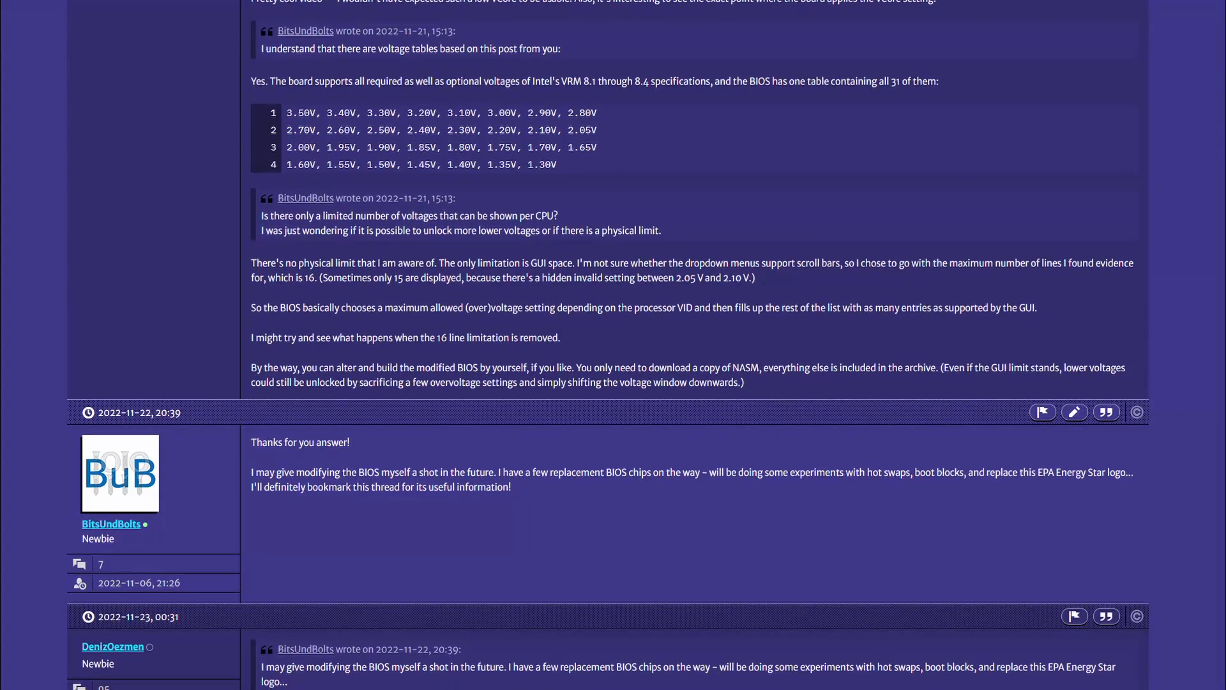
pyautogui.scroll(-3)
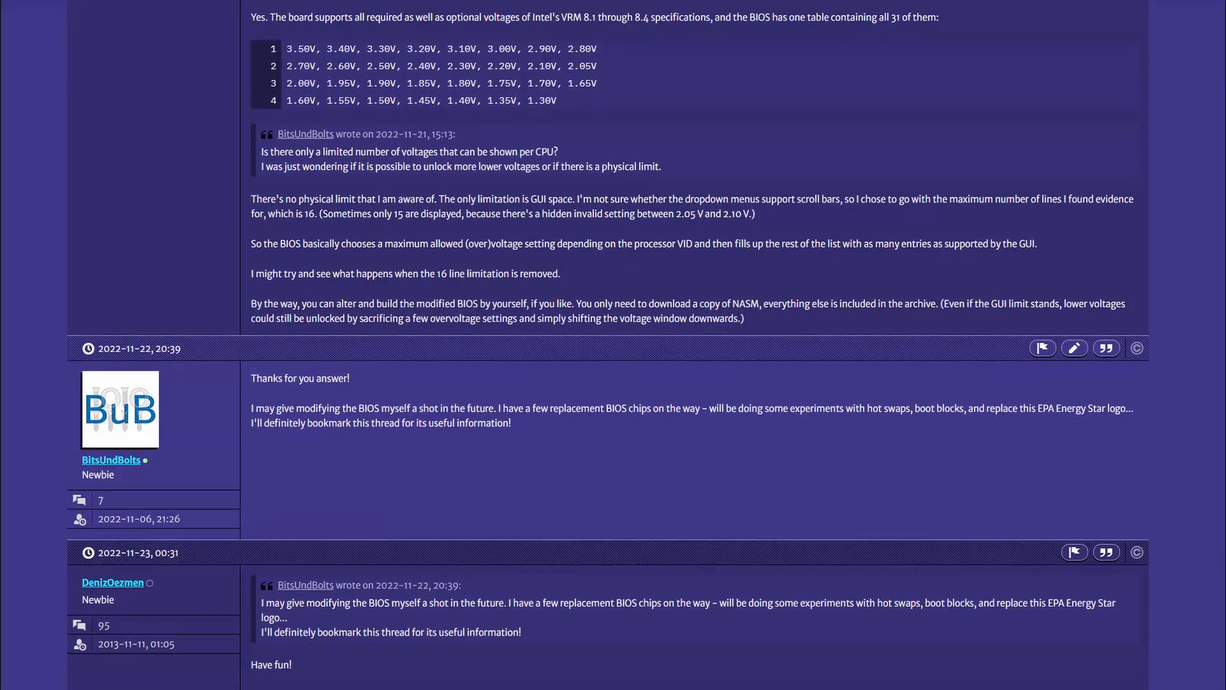
pyautogui.scroll(-3)
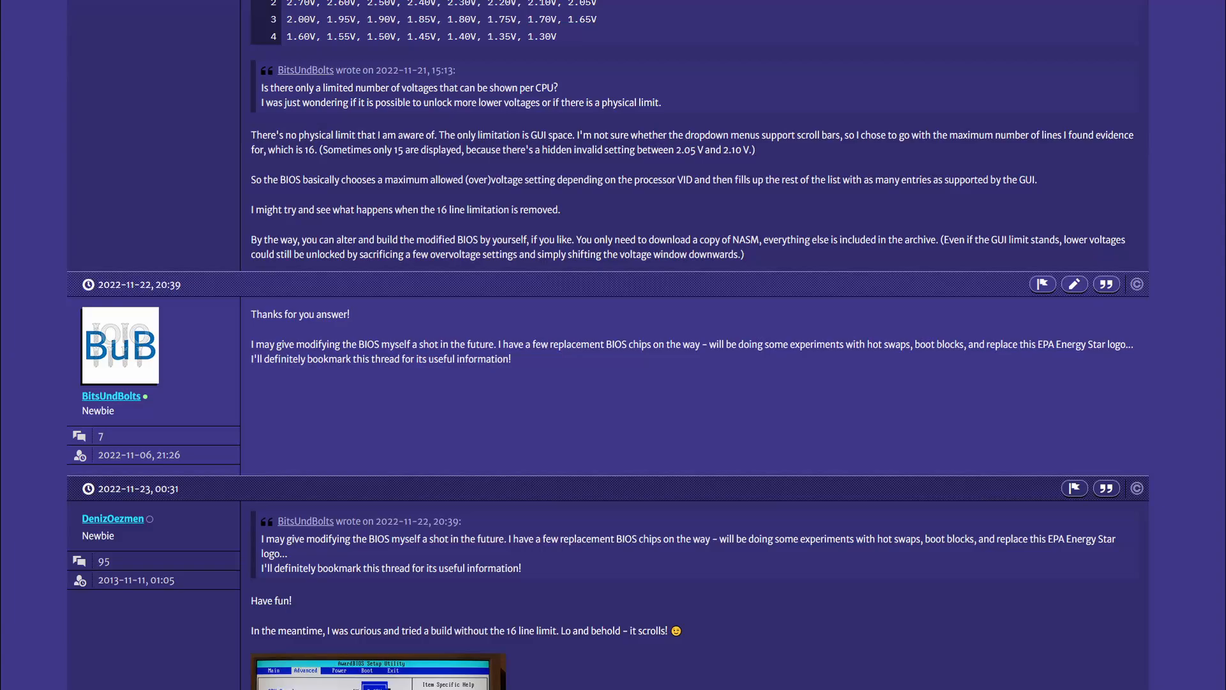
pyautogui.scroll(-3)
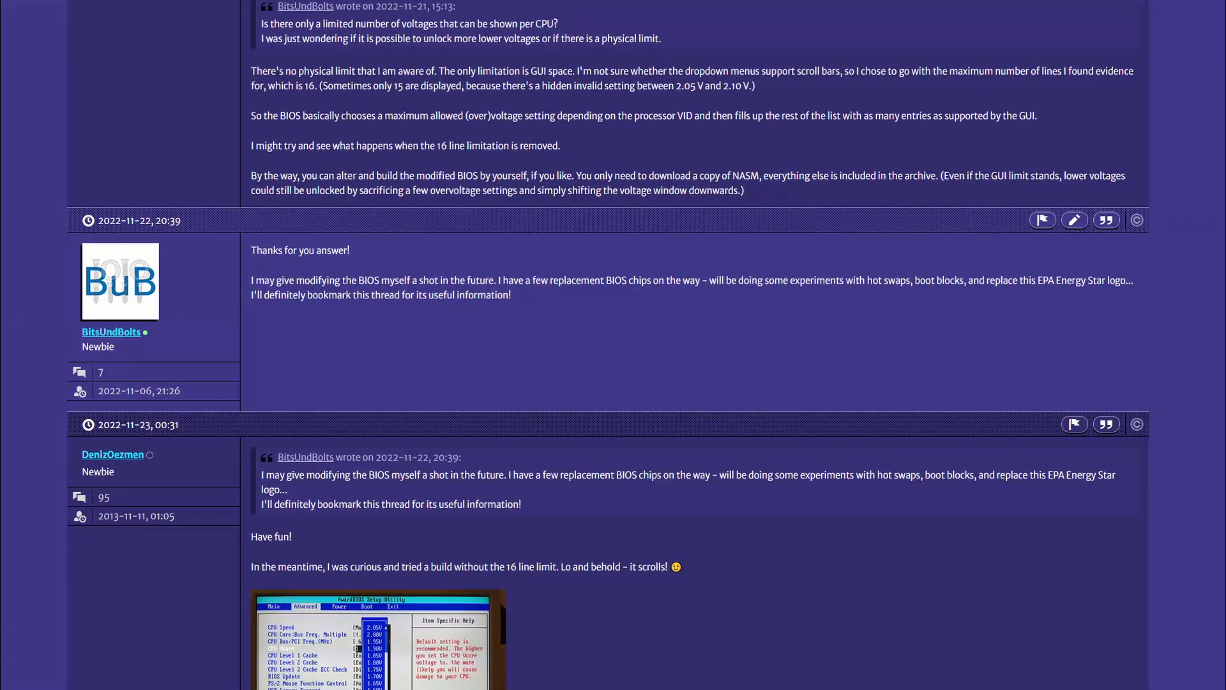
pyautogui.scroll(-3)
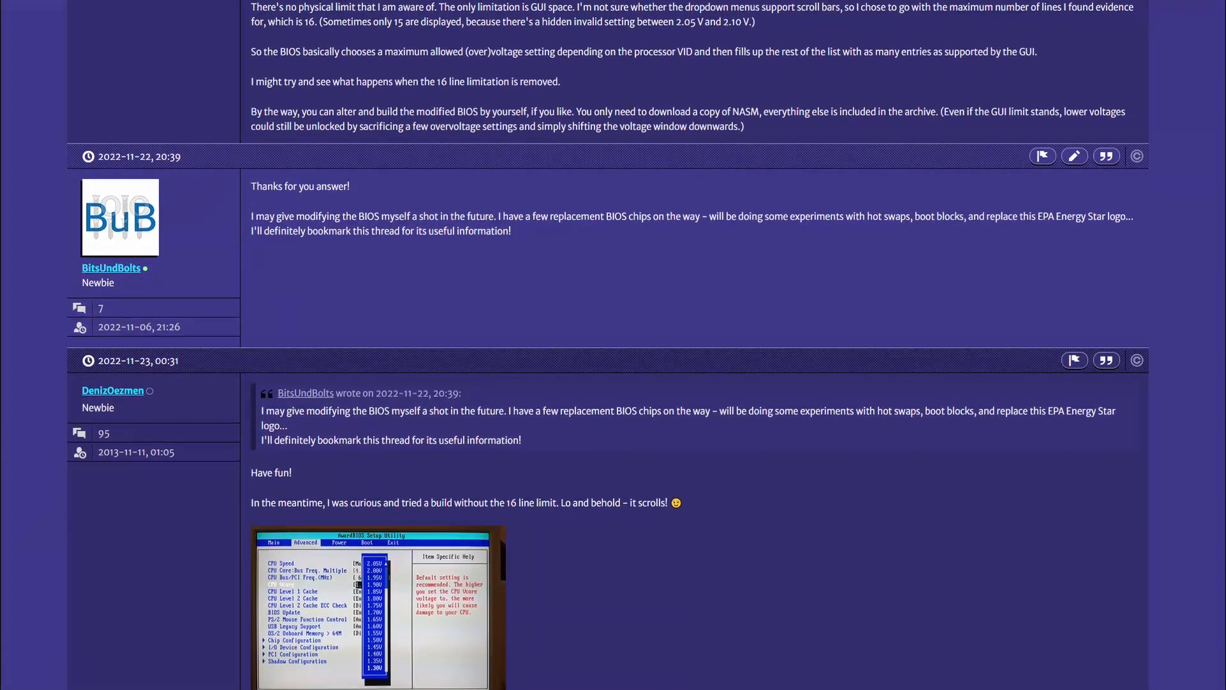
pyautogui.scroll(-3)
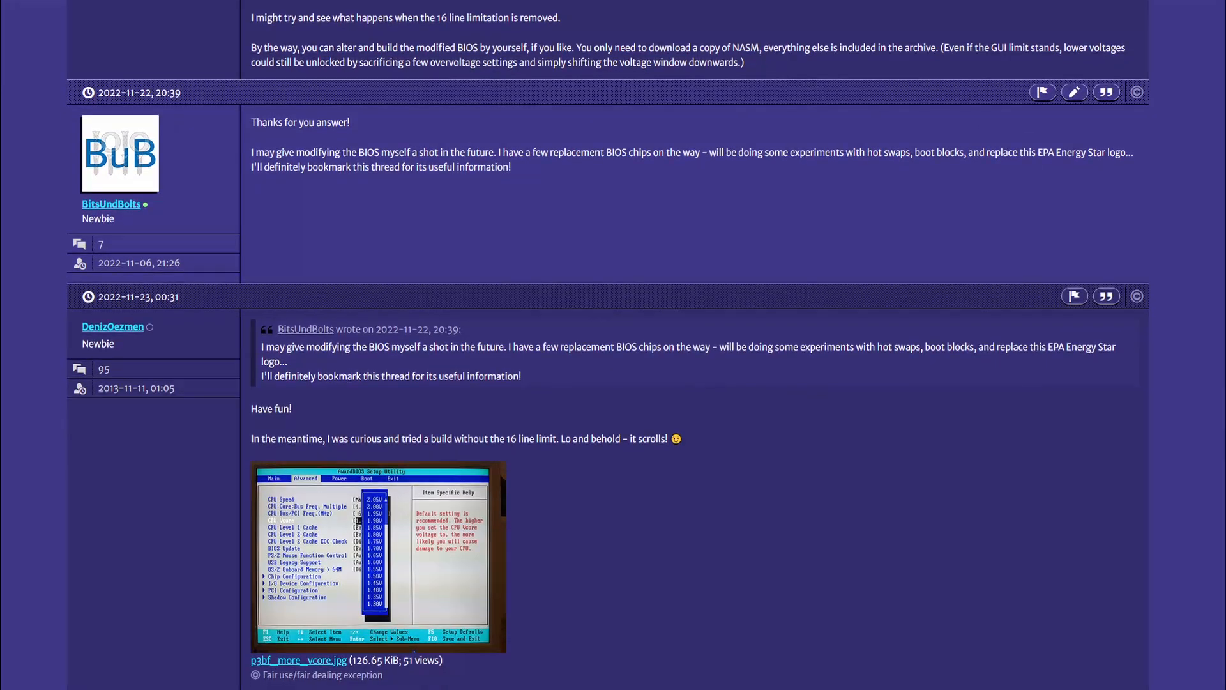
pyautogui.scroll(-3)
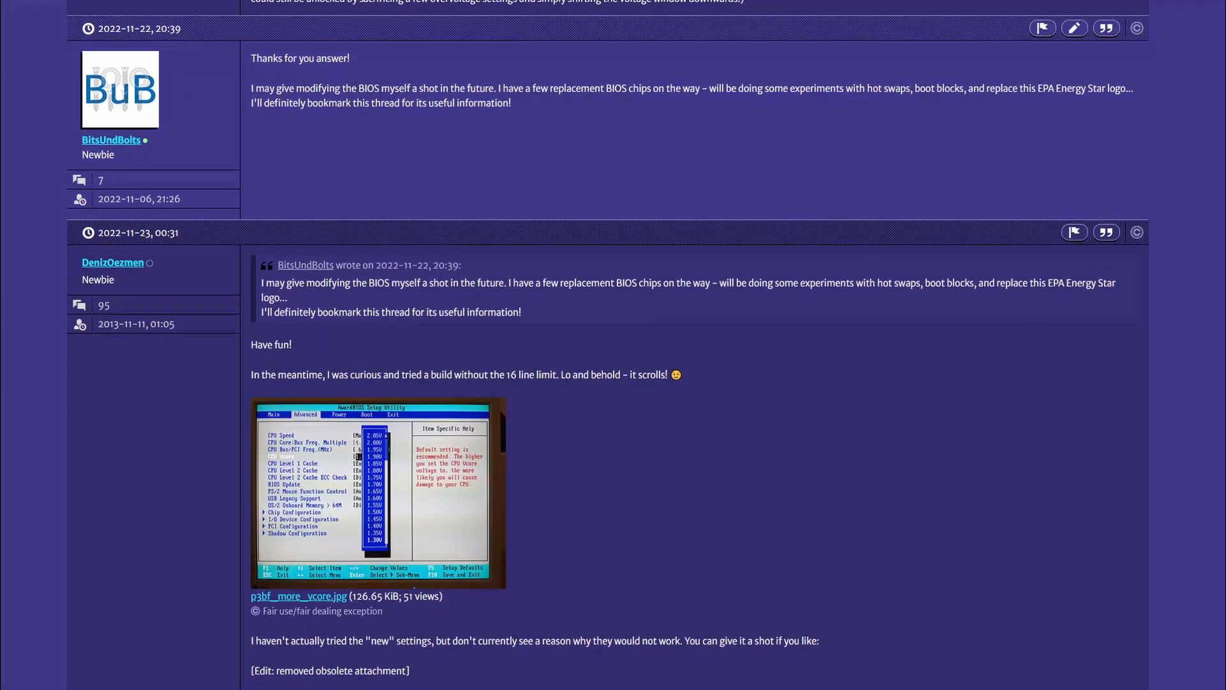
pyautogui.scroll(-3)
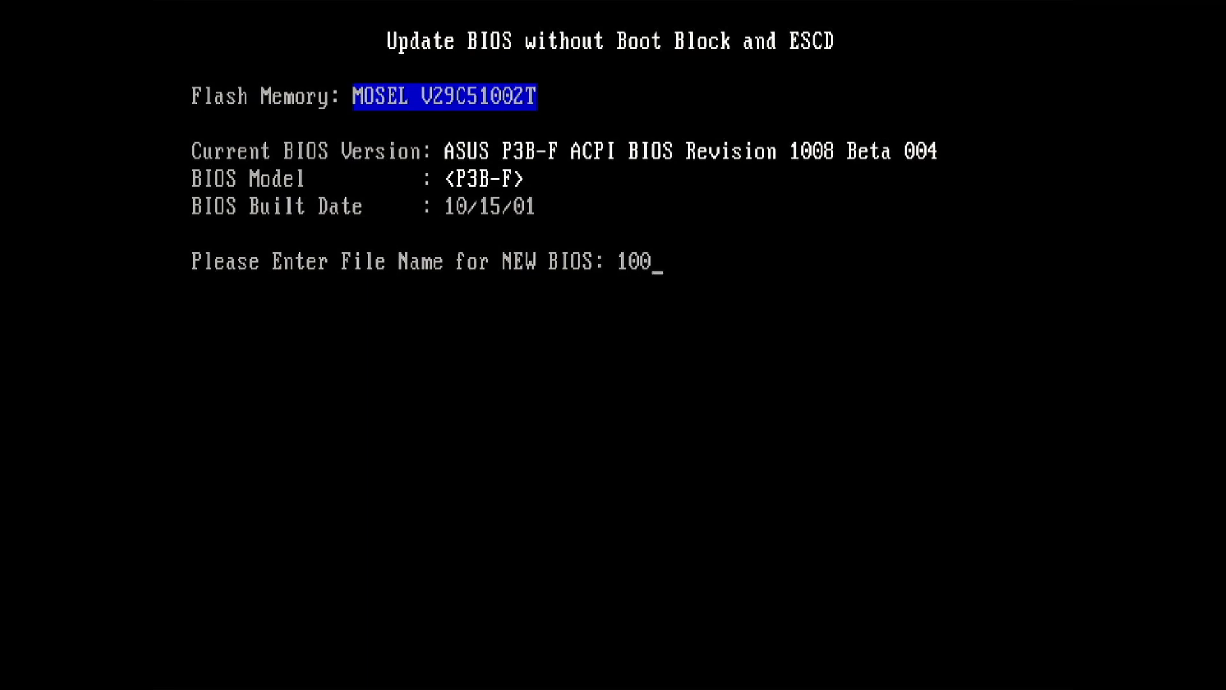
# Enter the filename 1008F.004 in AFlash and start flashing.
pyautogui.write('8F.00')
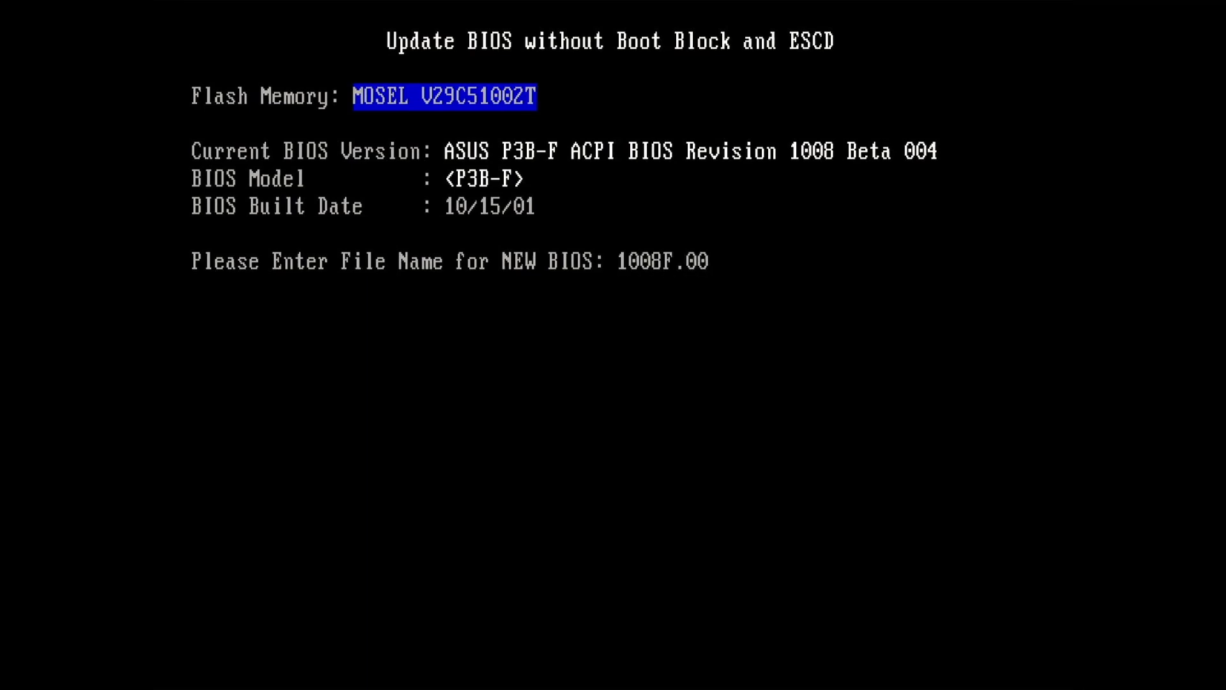
pyautogui.write('4')
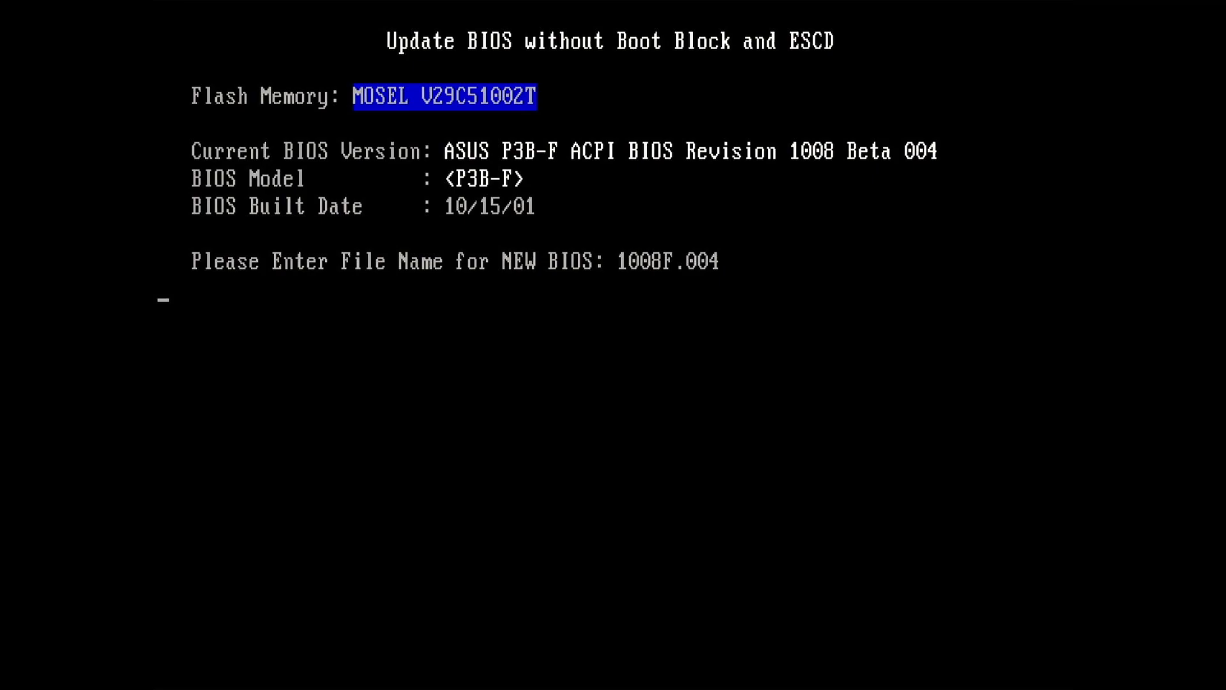
pyautogui.press('Return')
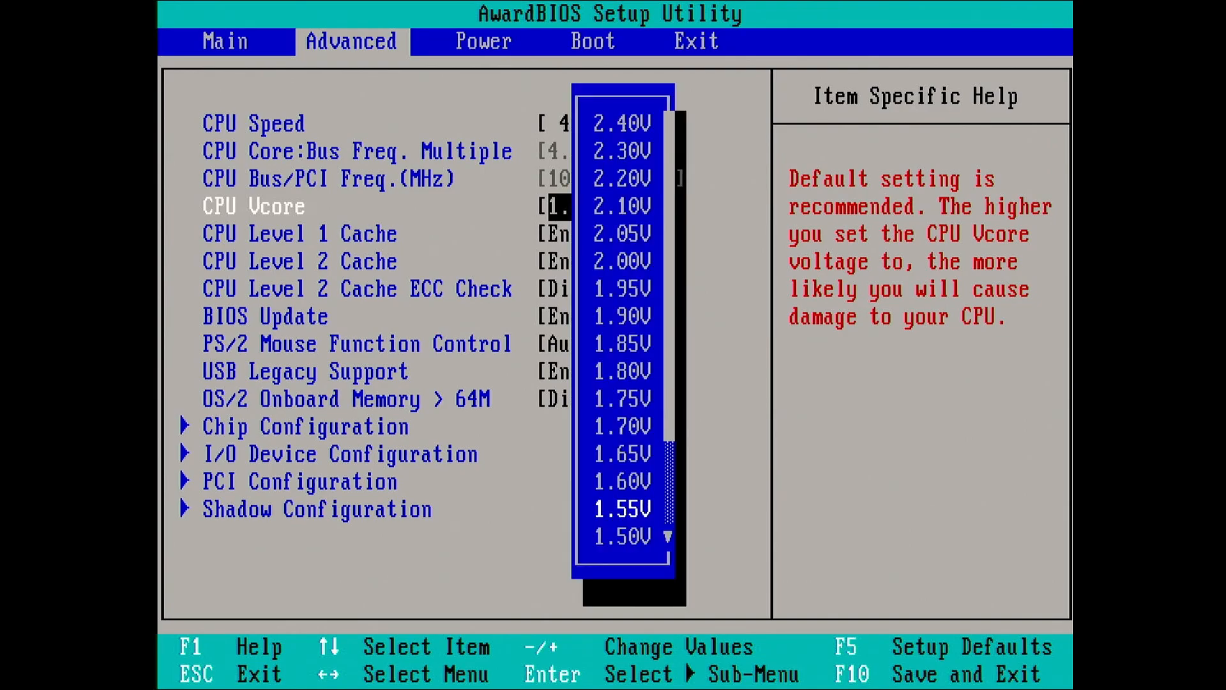
# Scroll the extended CPU Vcore list to confirm options down to 1.45V.
pyautogui.scroll(-3)
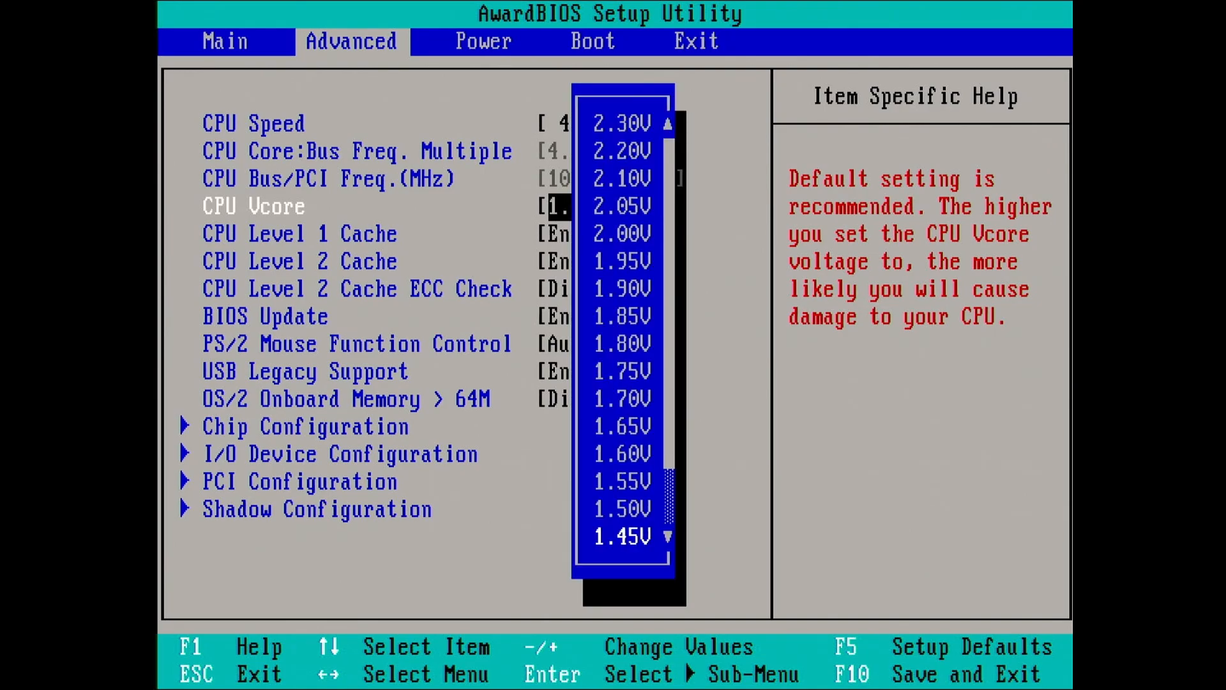
pyautogui.scroll(-3)
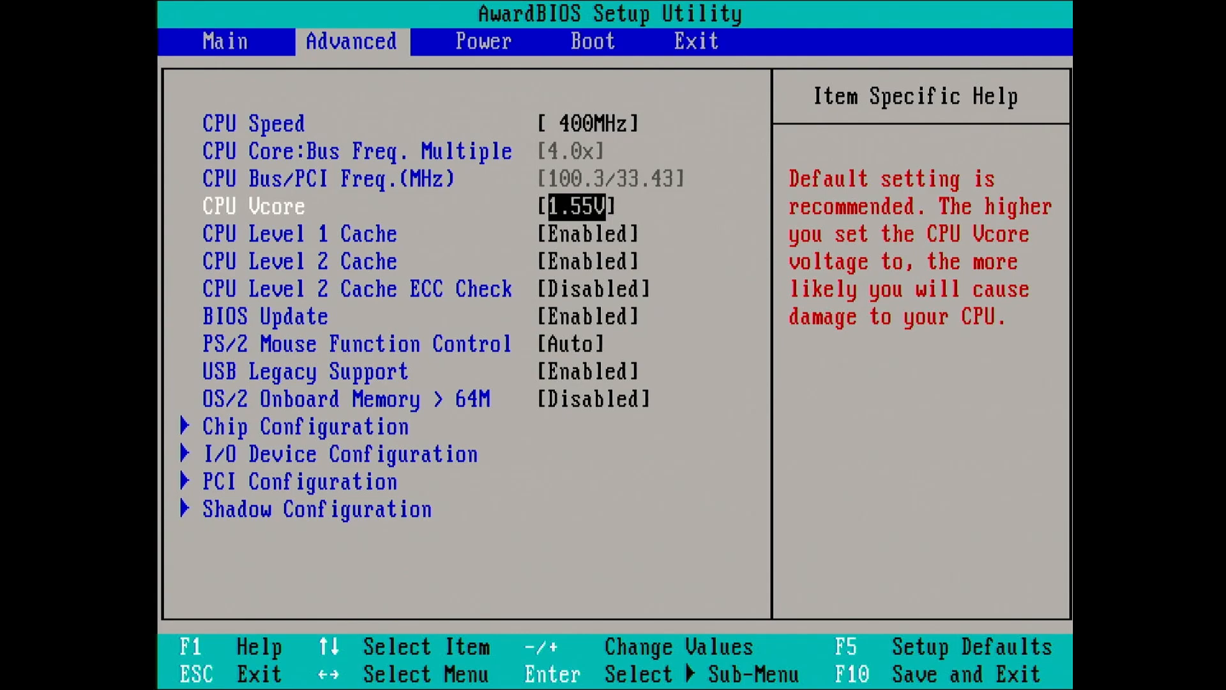
# Set CPU Vcore to 1.50V and reopen the voltage choices.
pyautogui.press('enter')
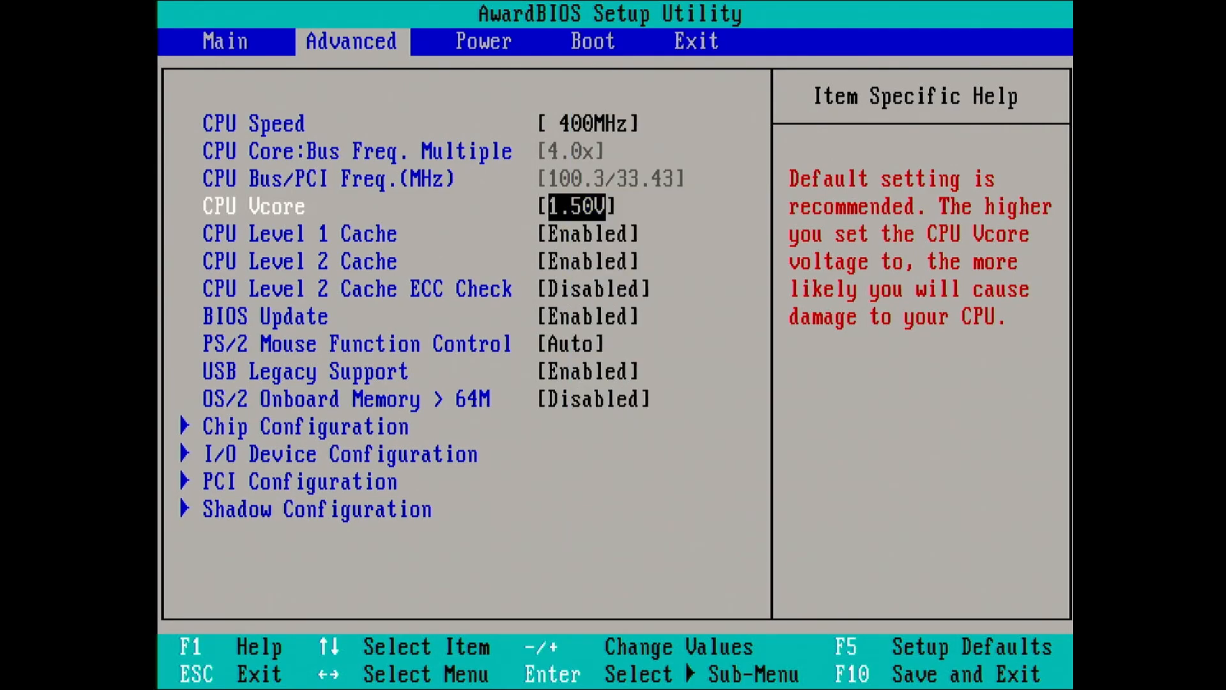
pyautogui.click(696, 42)
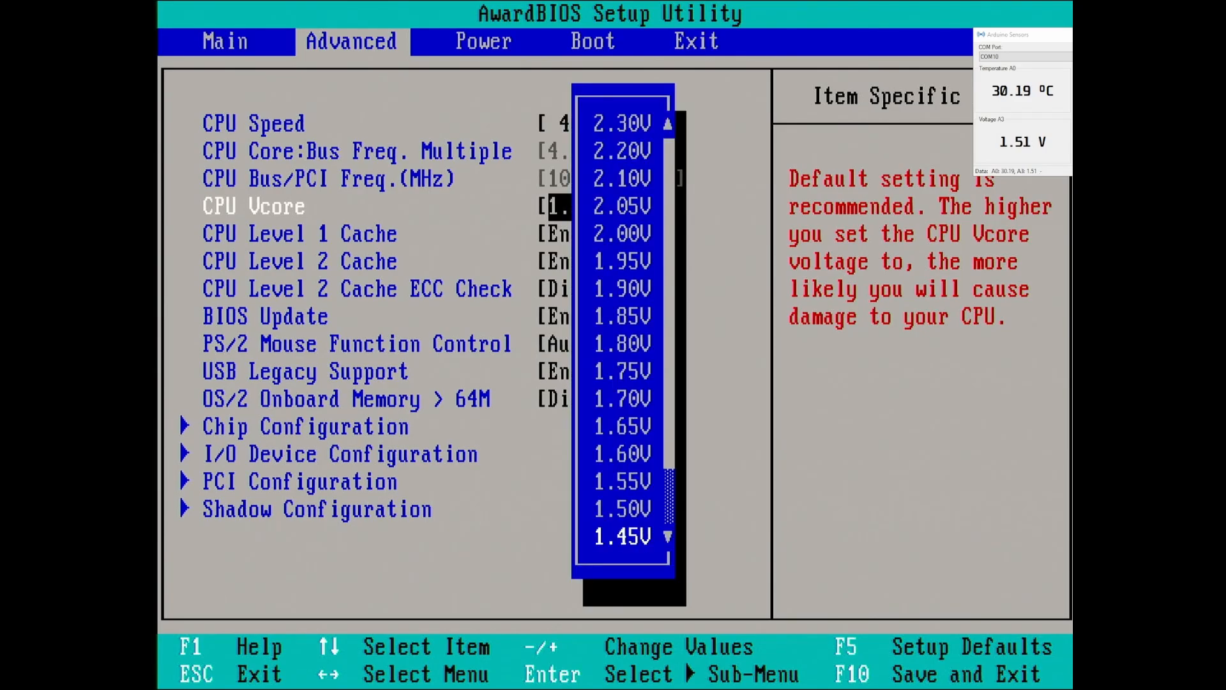
# Save the 1.45V CPU Vcore setting with F10 and exit setup.
pyautogui.press('F10')
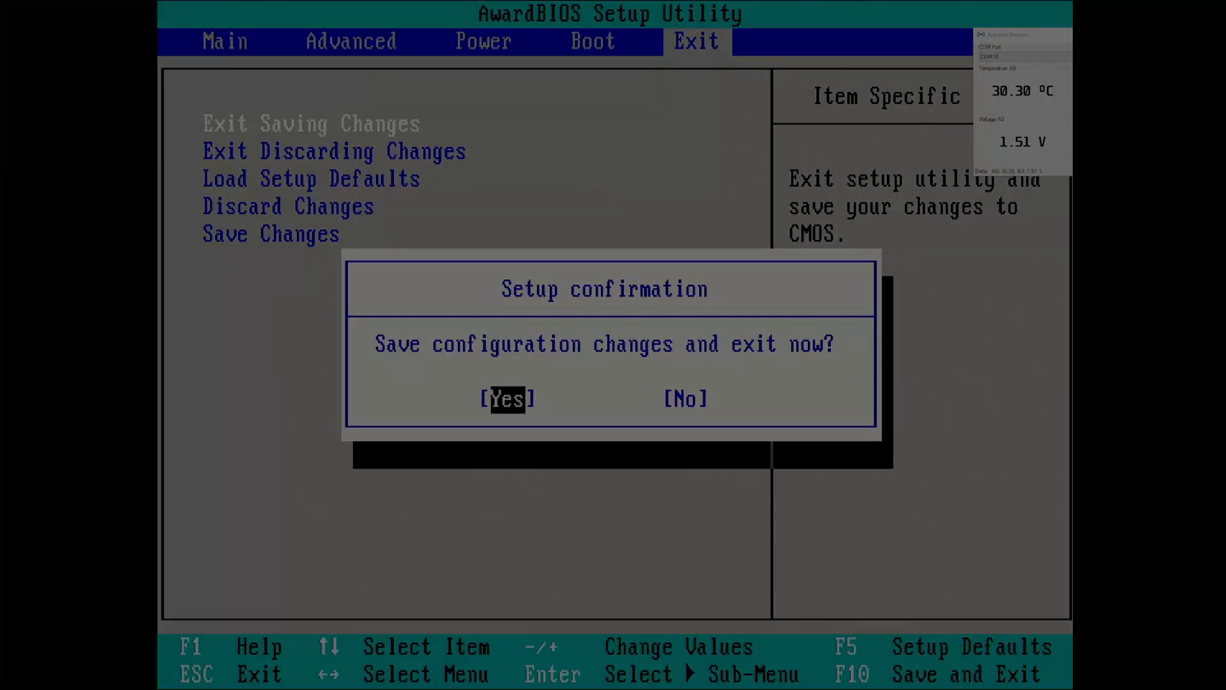
pyautogui.click(507, 397)
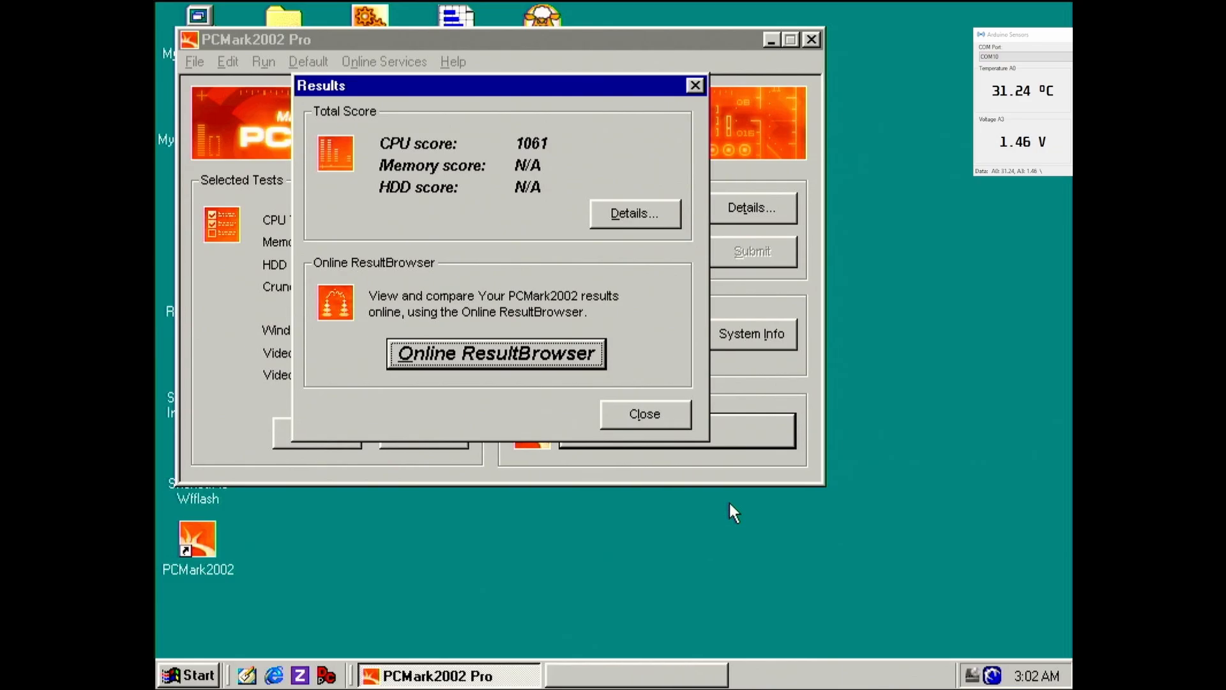
pyautogui.moveTo(684, 477)
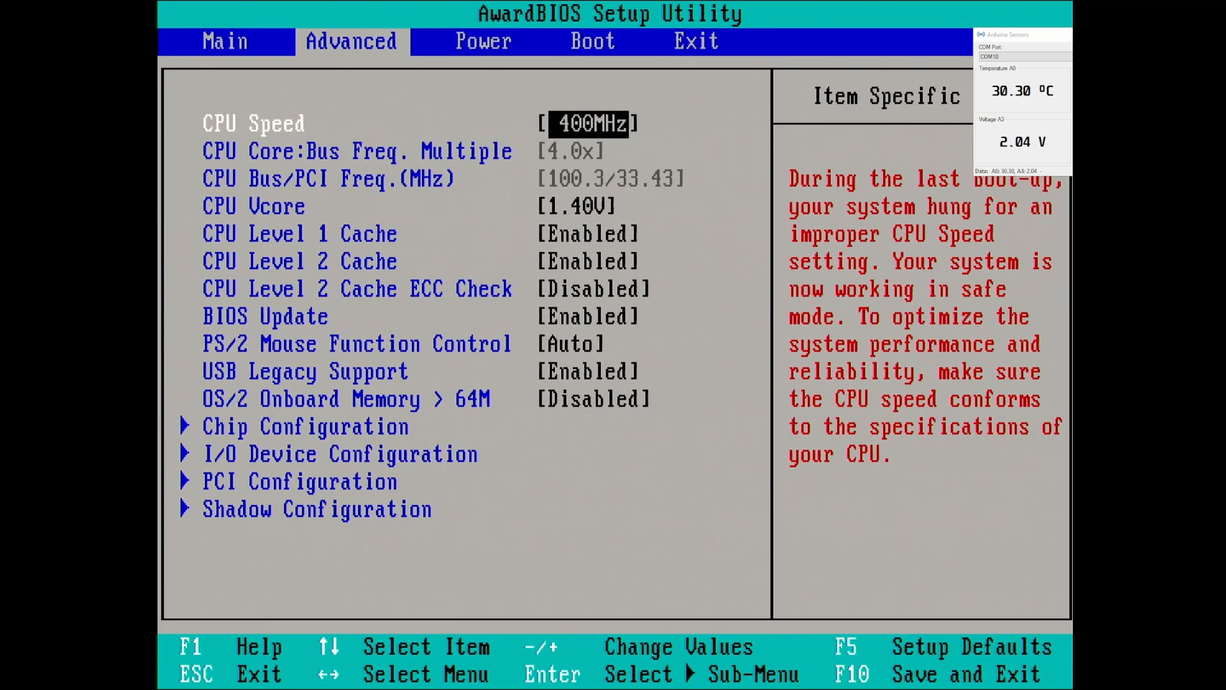
# Drop CPU Vcore to 1.35V and go to the Exit menu.
pyautogui.press('Down')
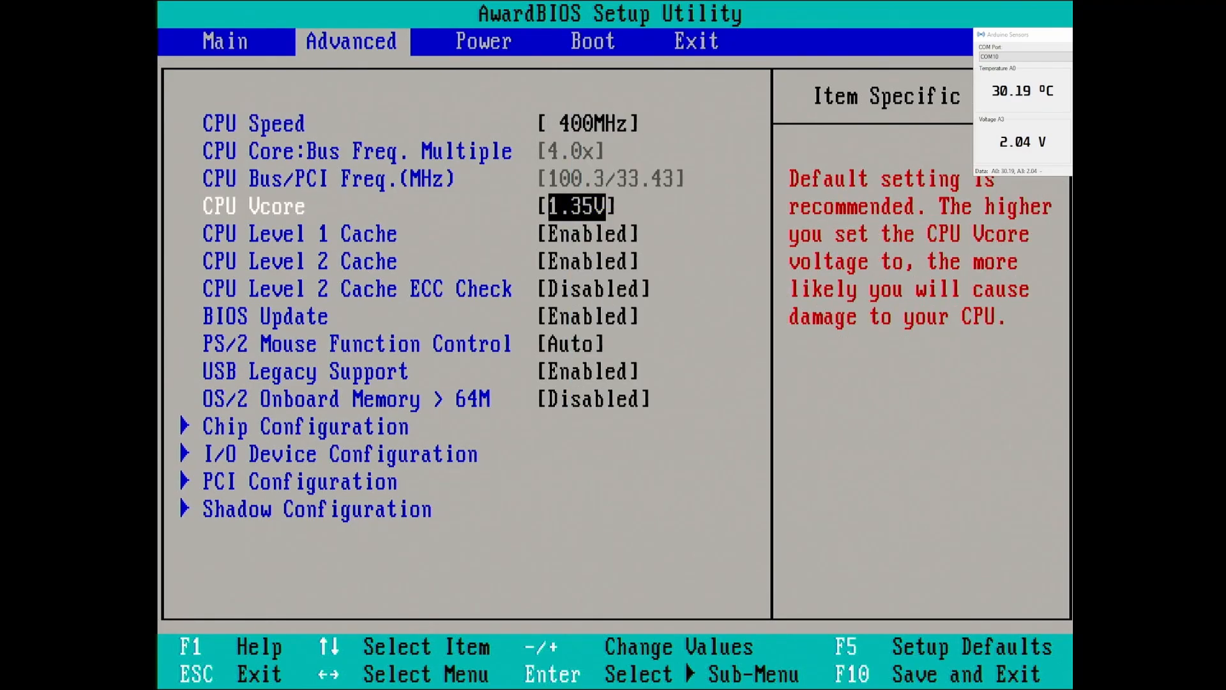
pyautogui.click(694, 41)
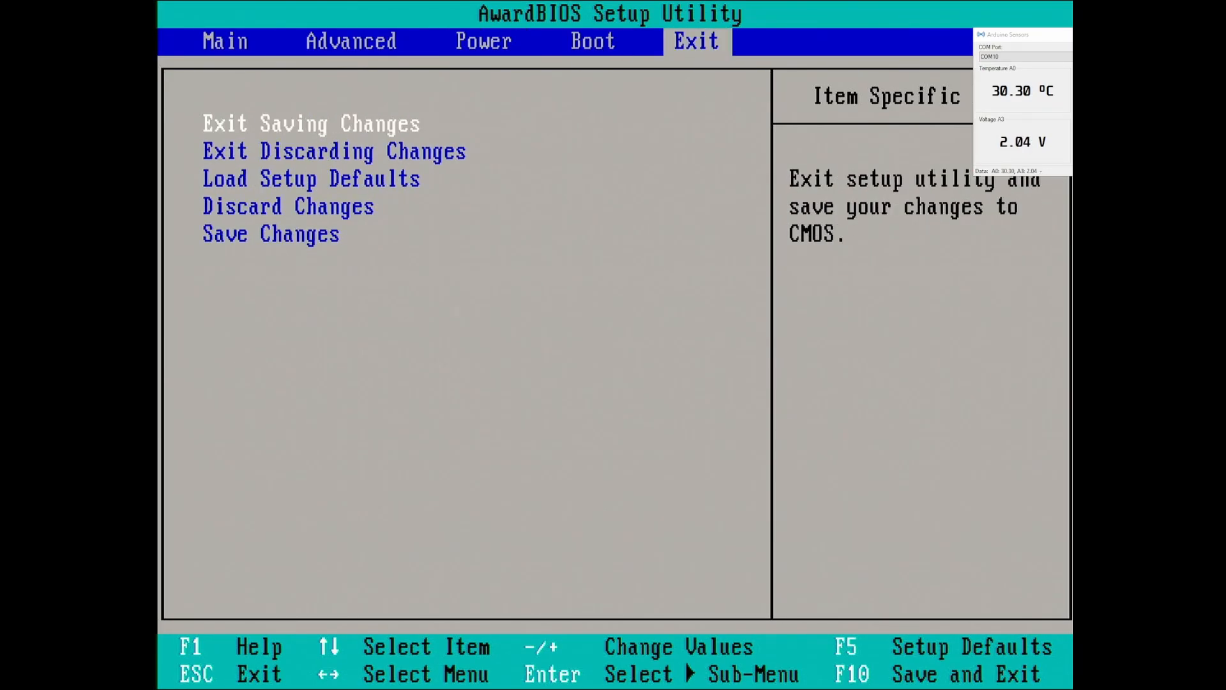